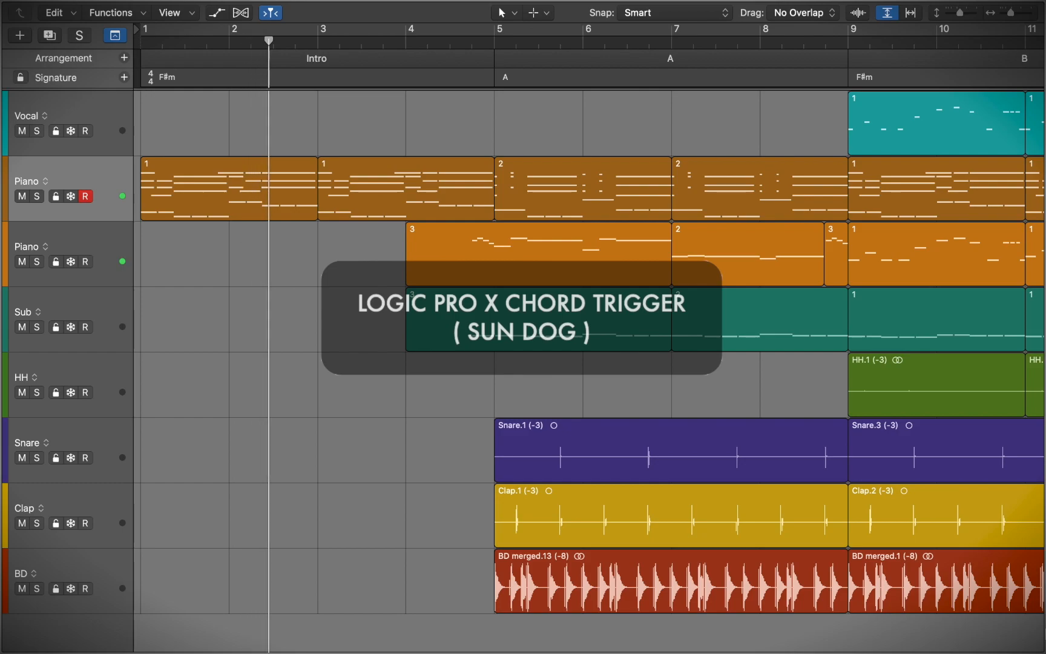
# Create a stereo EXS24 software instrument track loaded with the Classical Piano patch.
pyautogui.click(324, 38)
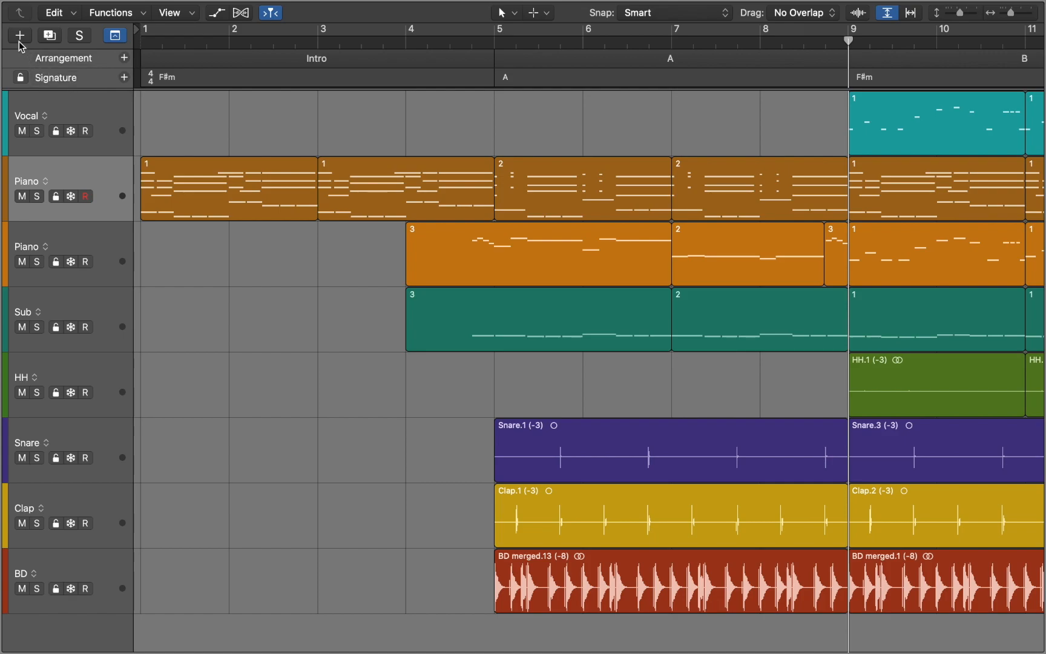
pyautogui.click(19, 35)
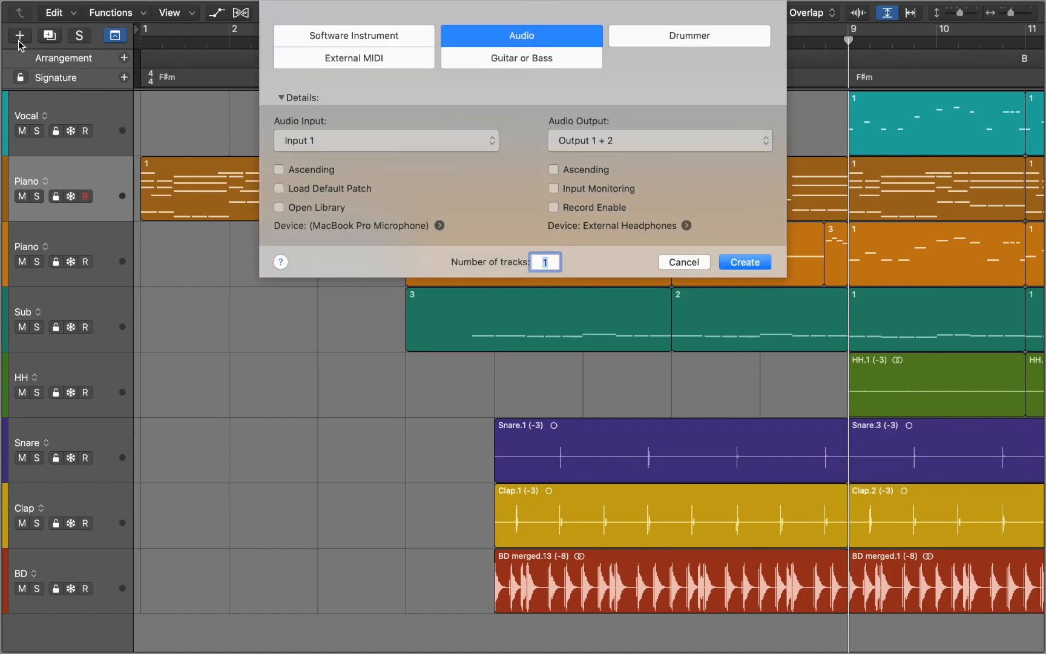
pyautogui.click(354, 35)
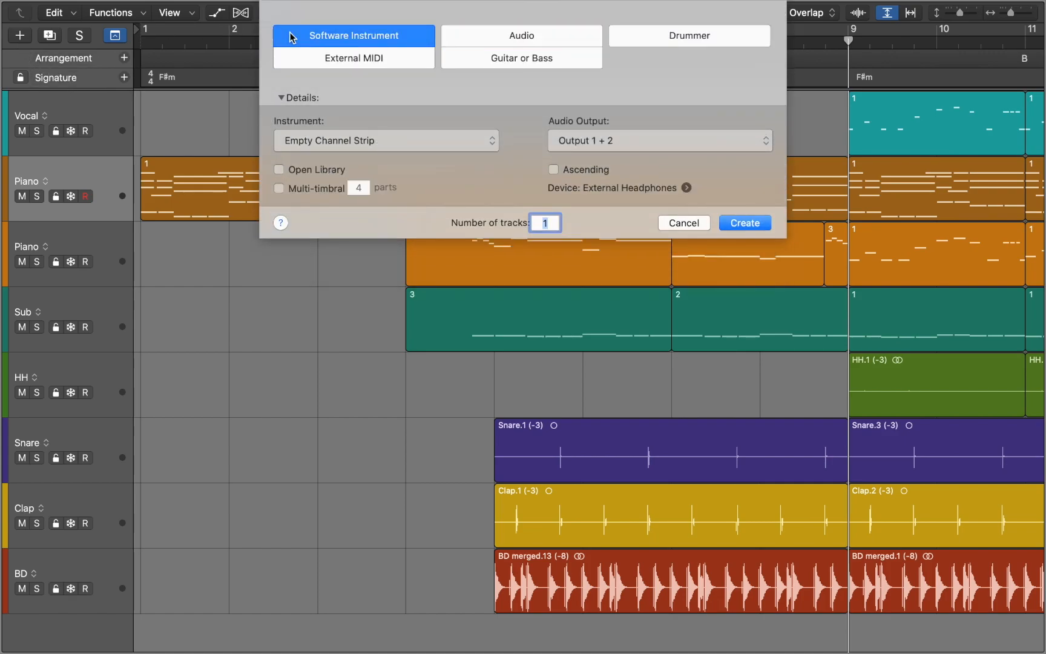
pyautogui.click(385, 139)
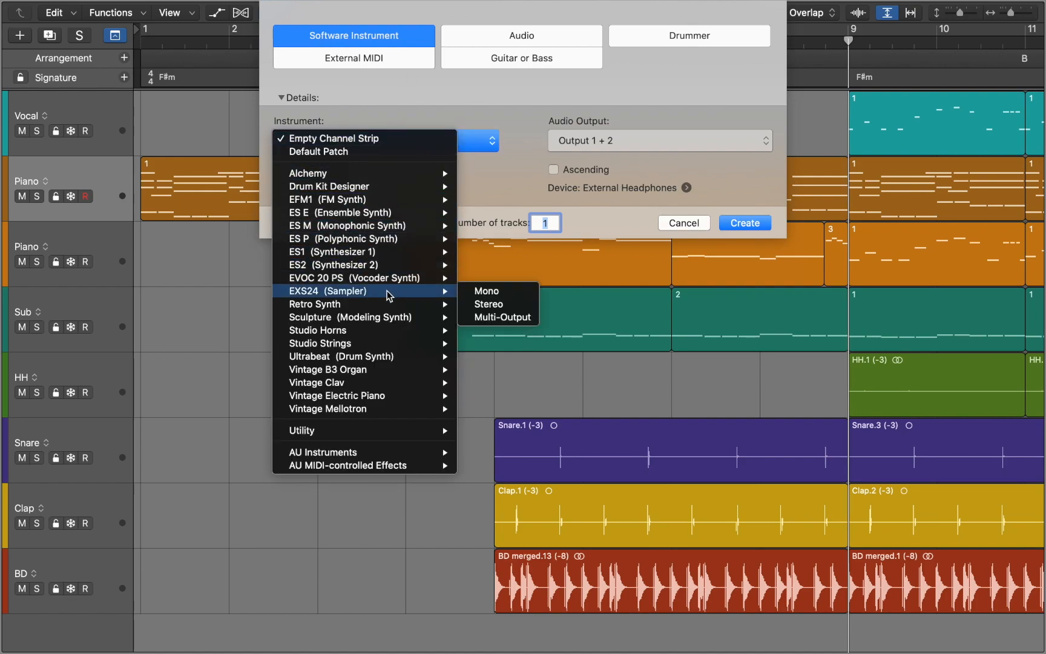
pyautogui.moveTo(489, 304)
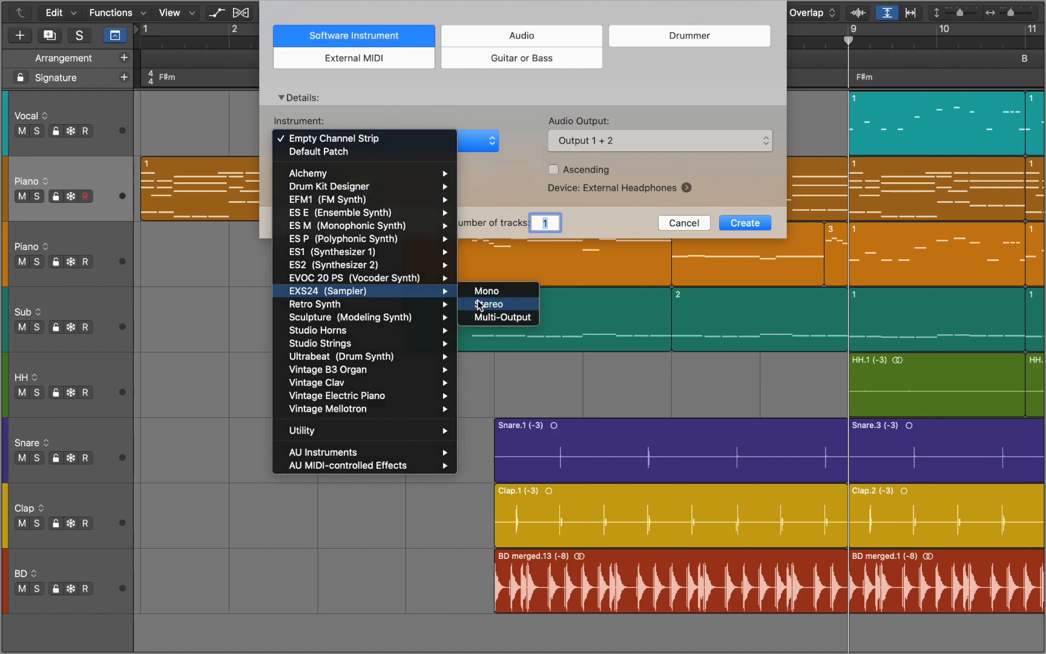
pyautogui.click(491, 303)
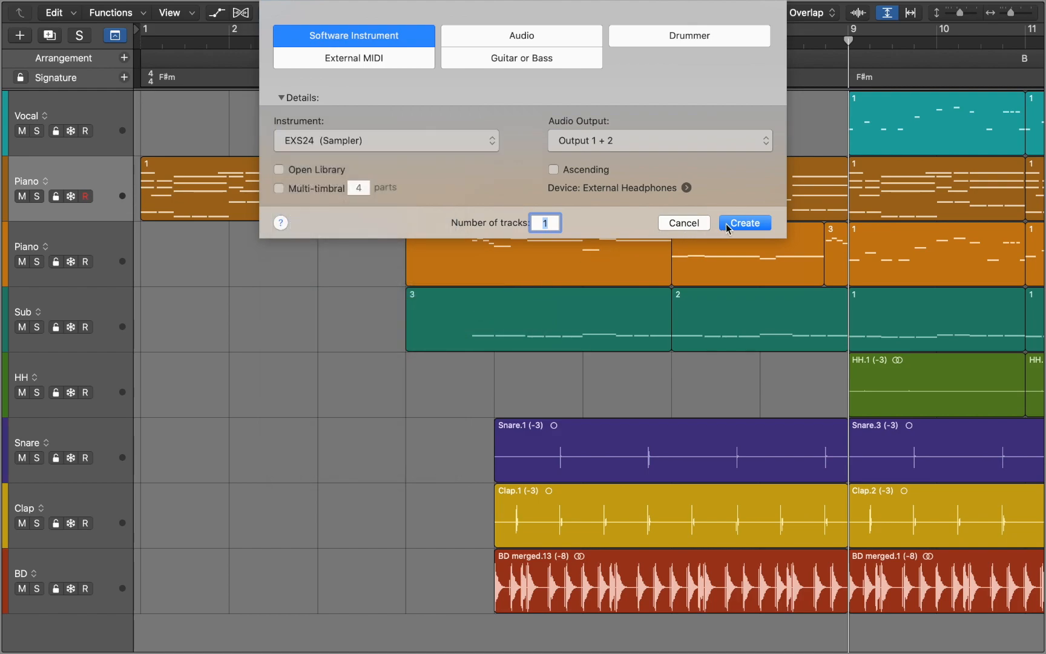
pyautogui.click(744, 223)
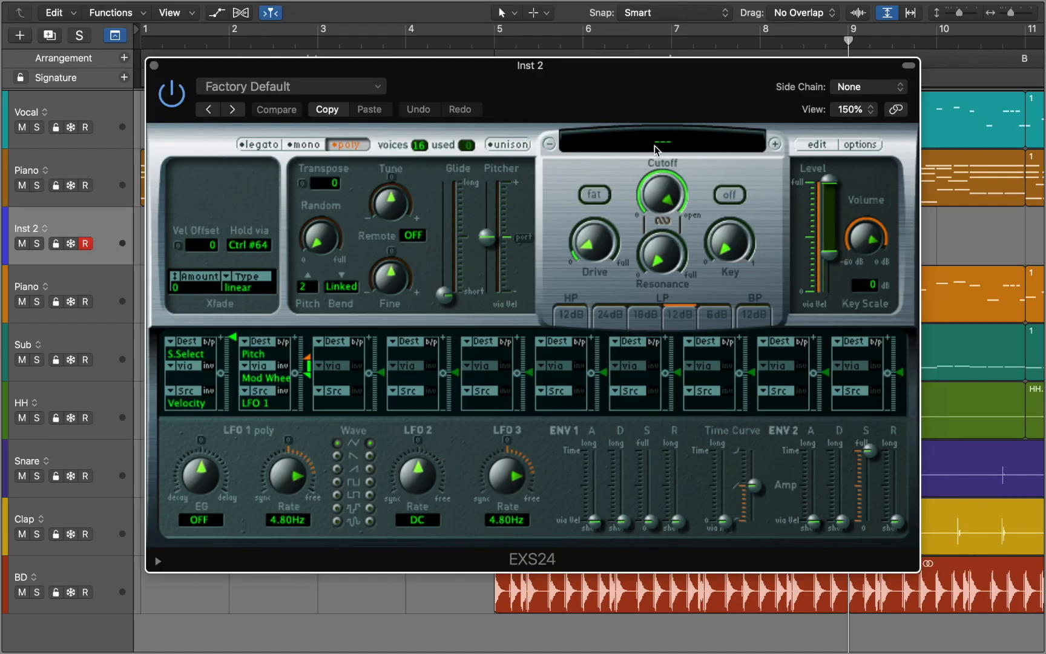
pyautogui.click(664, 141)
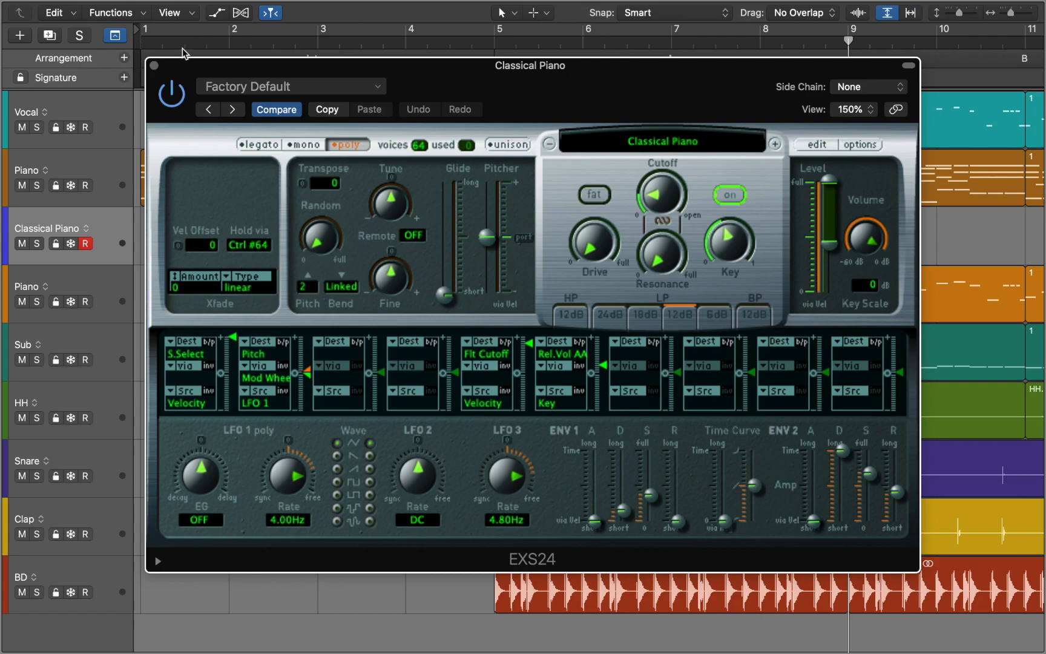
pyautogui.click(154, 65)
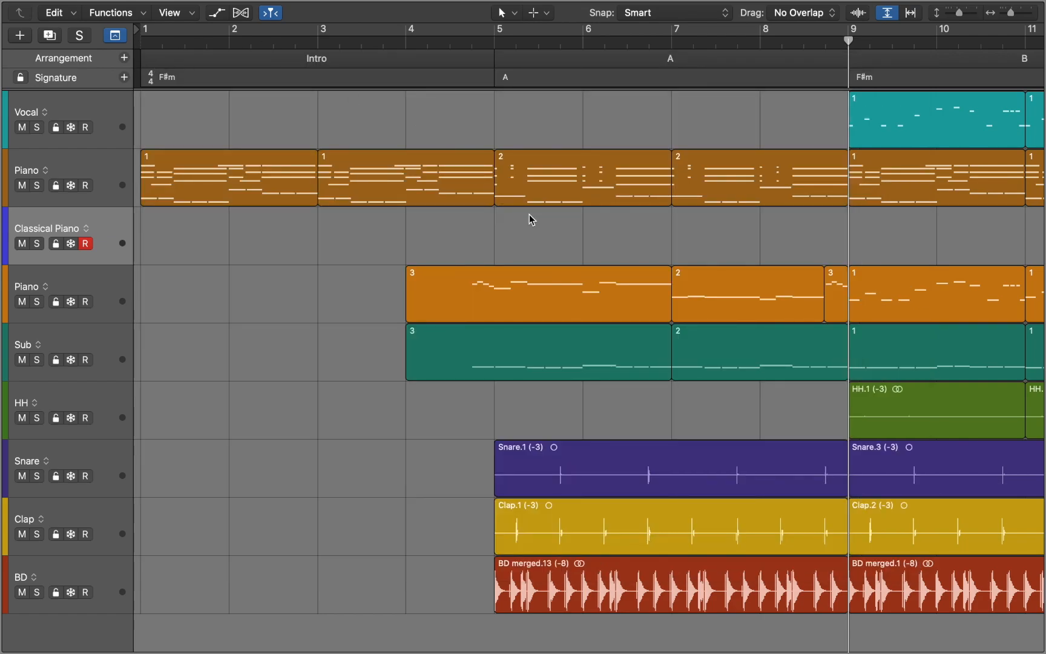
# Create an empty MIDI region at bar 5 on the Classical Piano track, extended to bar 7.
pyautogui.rightClick(530, 220)
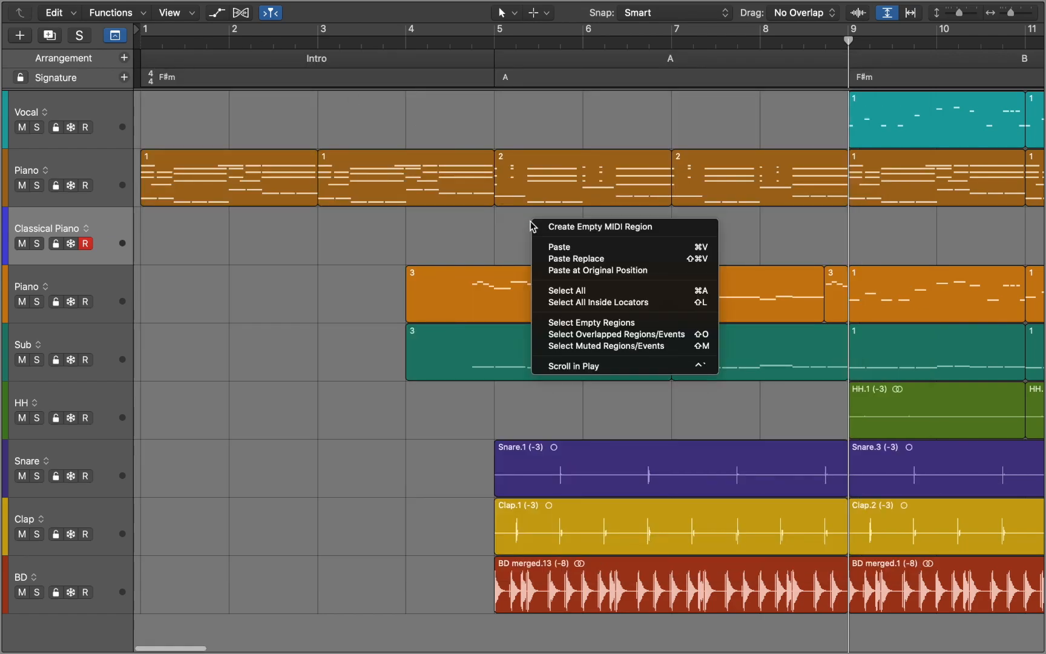
pyautogui.click(599, 226)
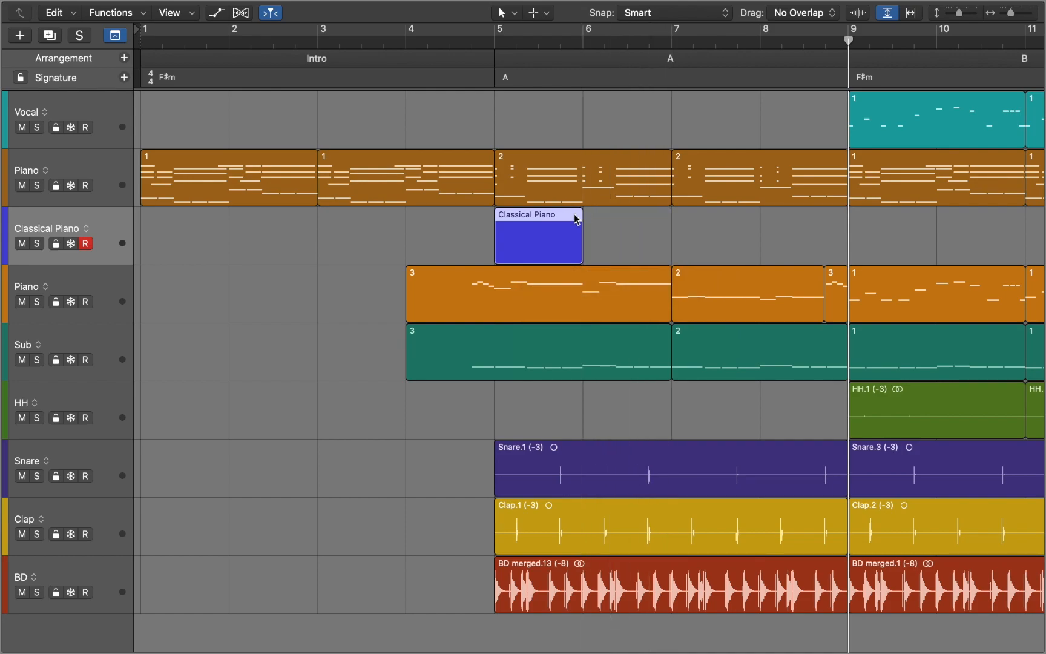
pyautogui.moveTo(580, 254)
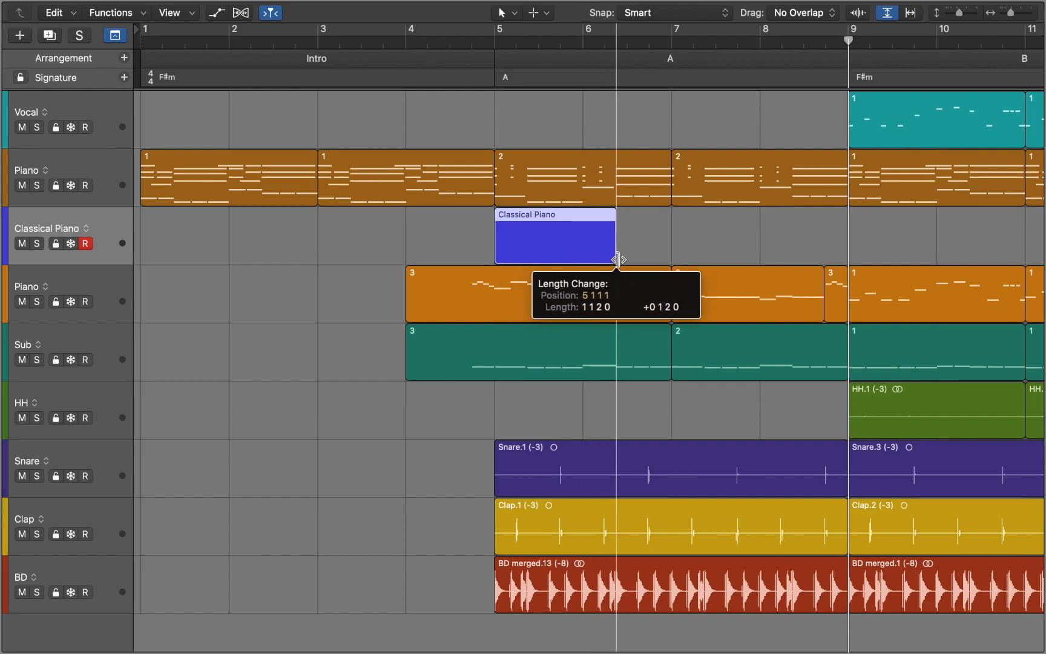
pyautogui.moveTo(615, 259); pyautogui.dragTo(670, 259)
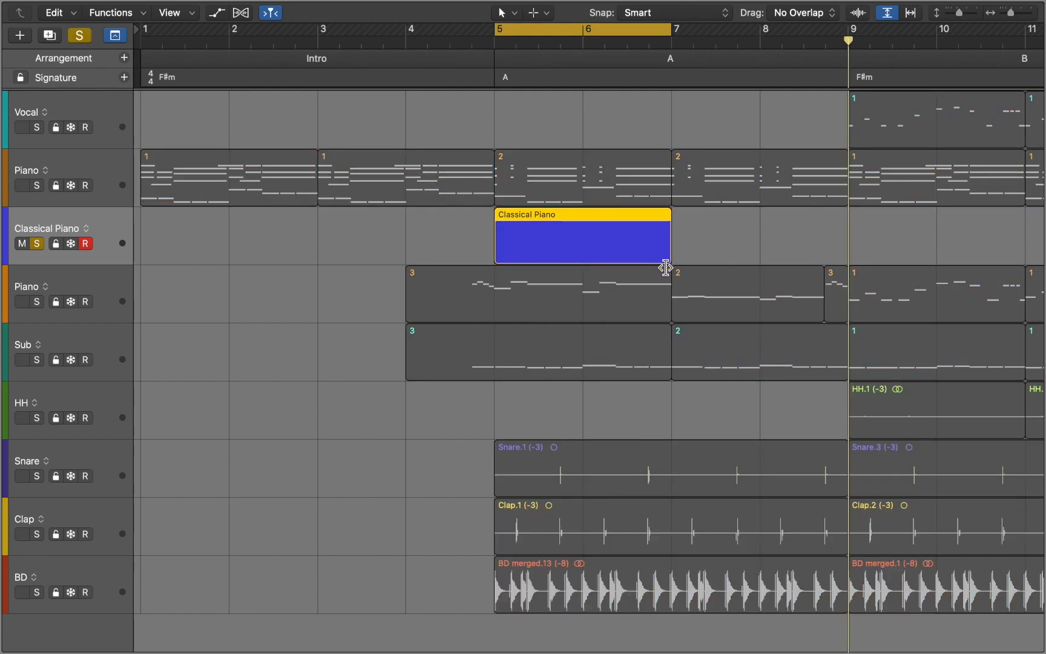
pyautogui.press('cmd+4')
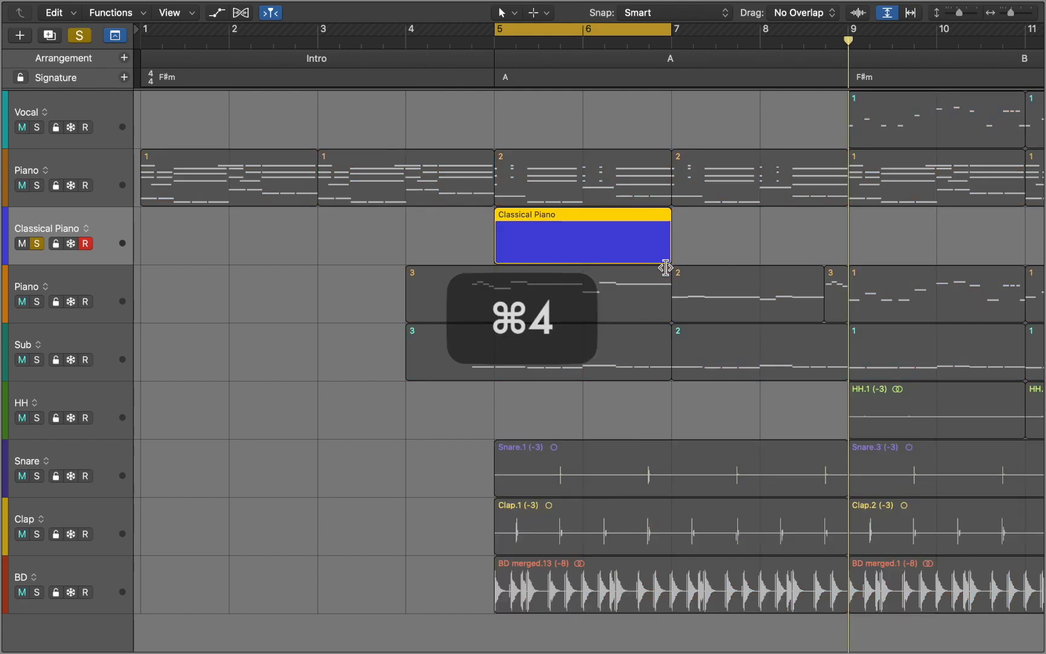
# Draw single notes, including a D3 at bar 6, with the Pencil tool.
pyautogui.press('cmd+4')
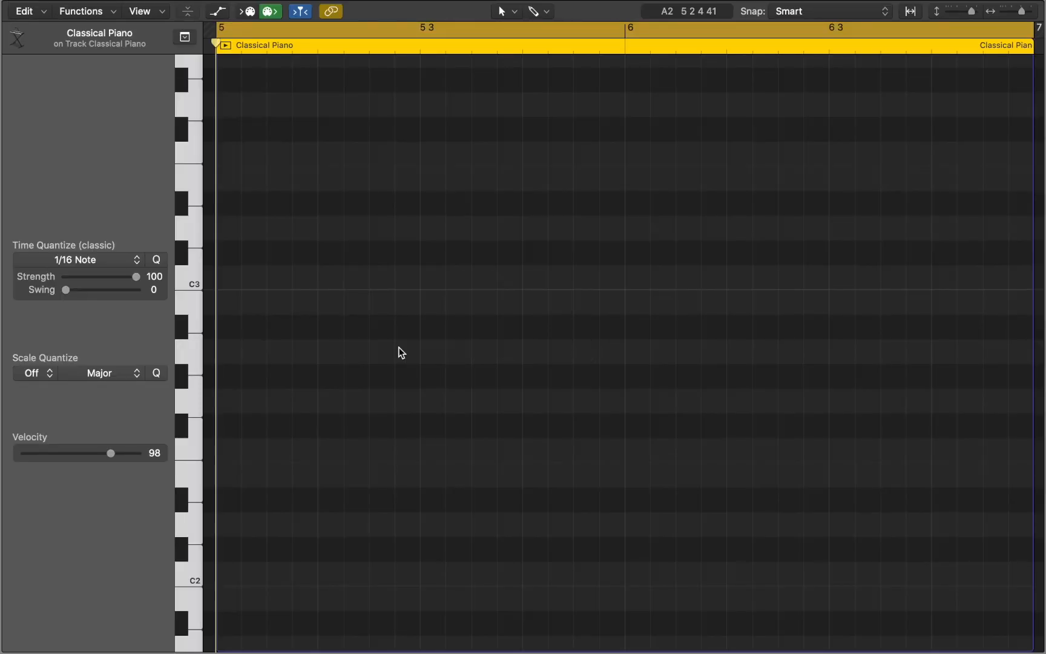
pyautogui.press('t')
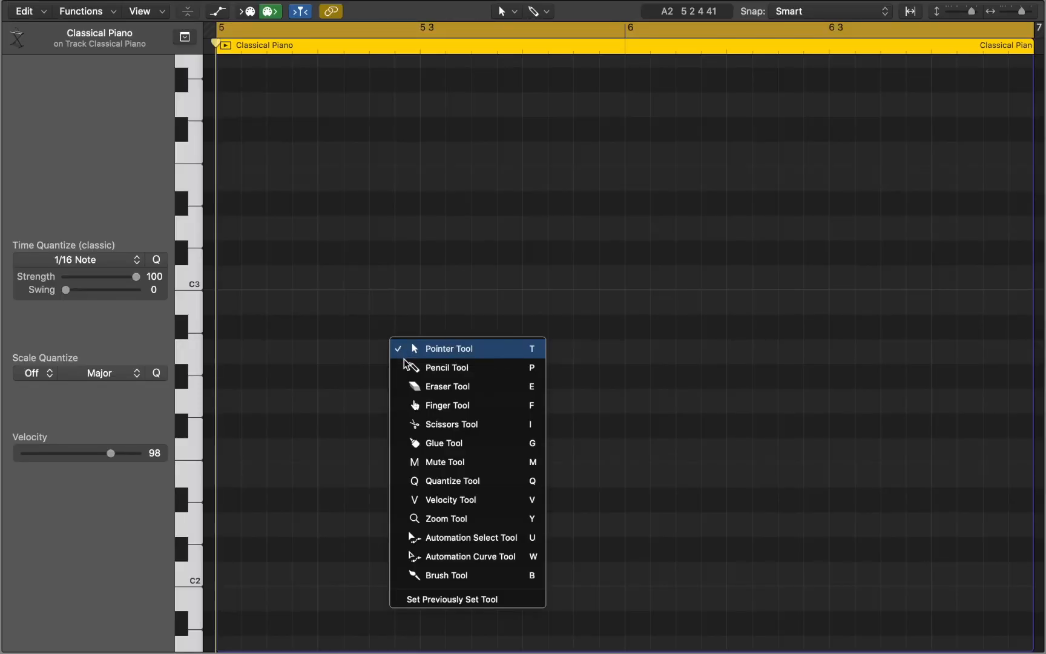
pyautogui.click(446, 366)
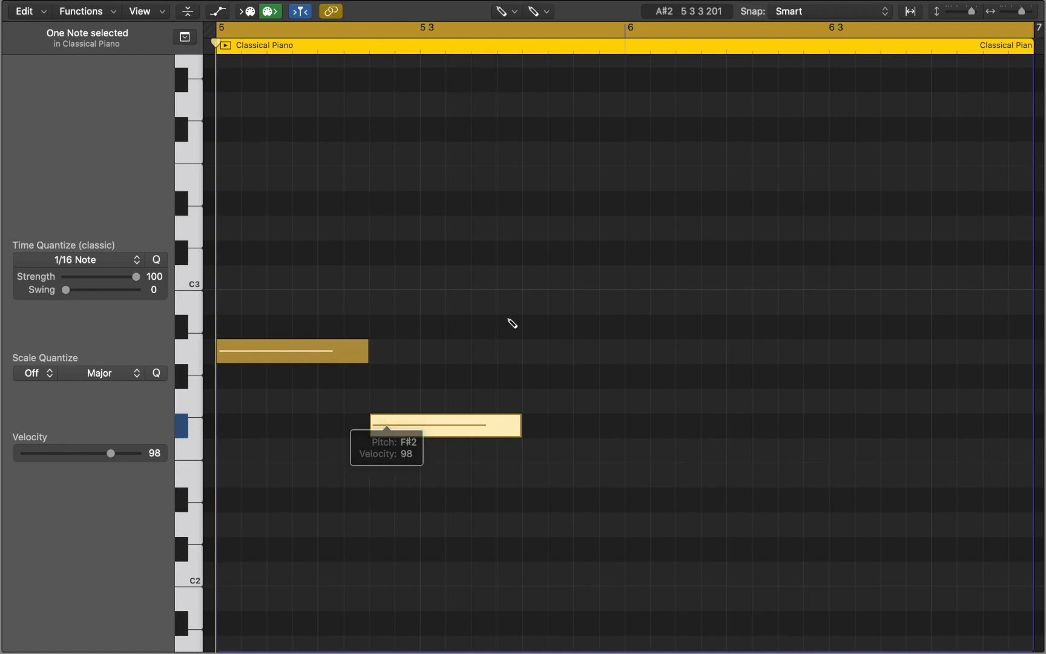
pyautogui.moveTo(444, 424); pyautogui.dragTo(701, 227)
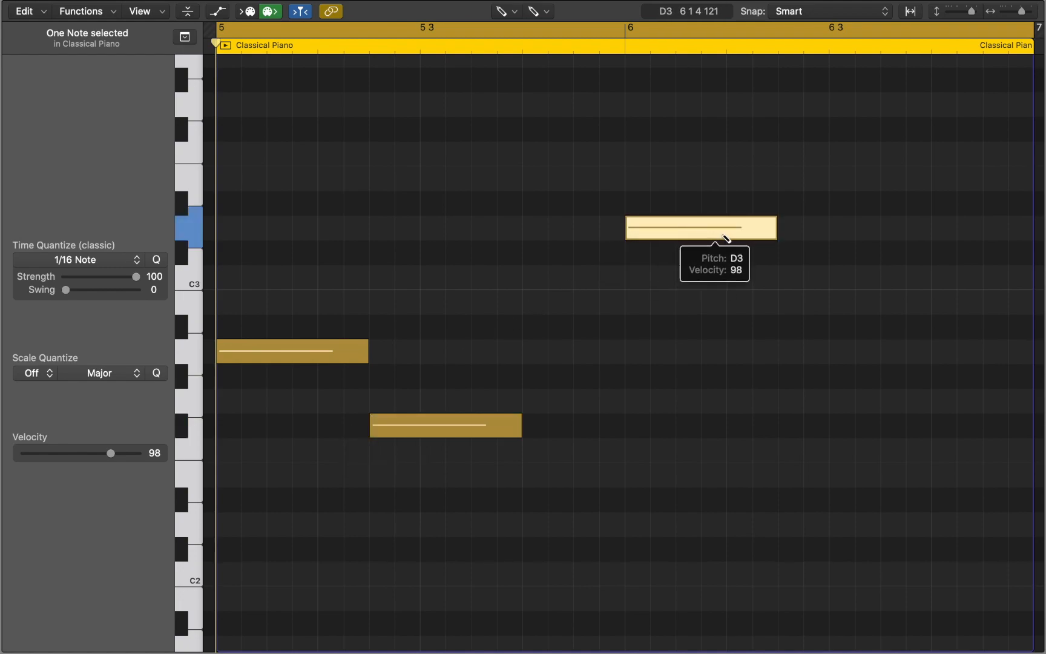
pyautogui.moveTo(701, 227); pyautogui.dragTo(854, 350)
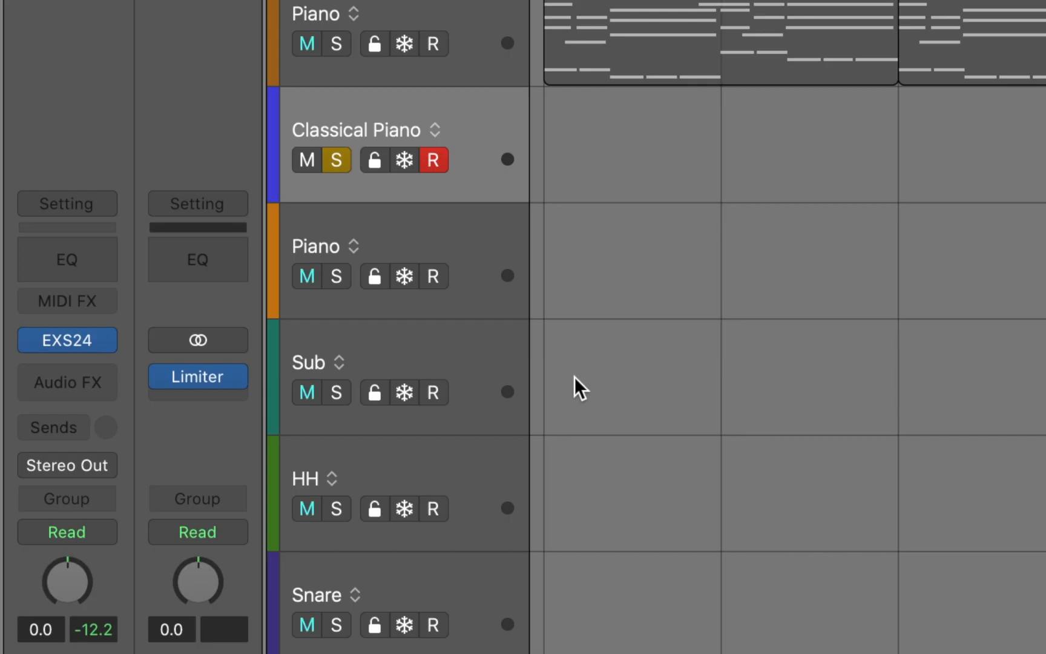
# Add a Chord Trigger MIDI effect using the Single > Triads > Major preset.
pyautogui.click(66, 301)
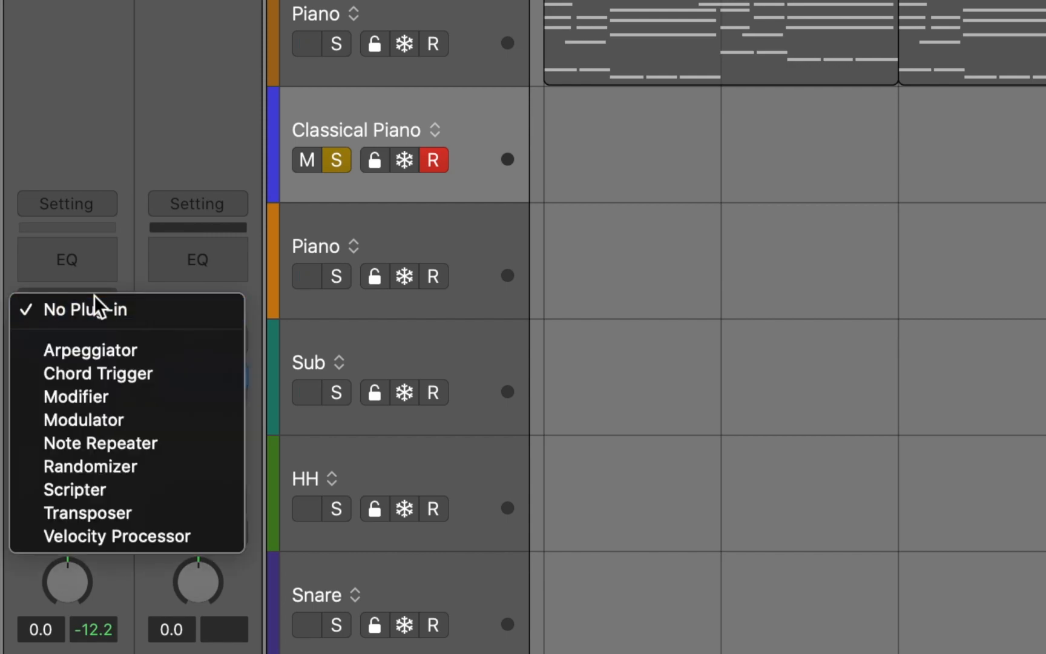
pyautogui.click(97, 372)
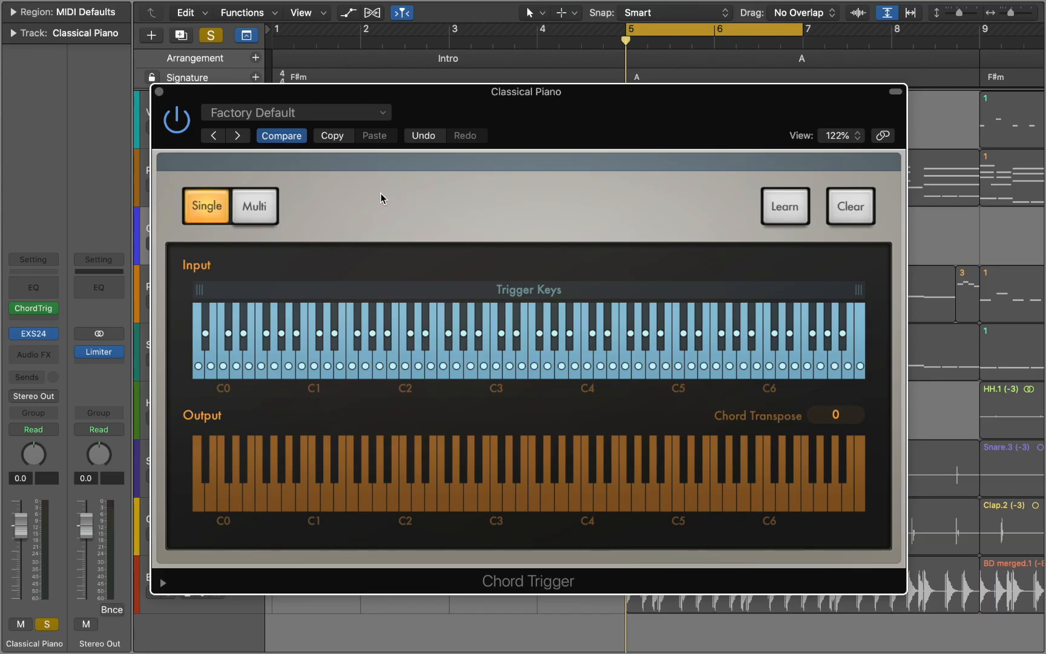
pyautogui.click(295, 112)
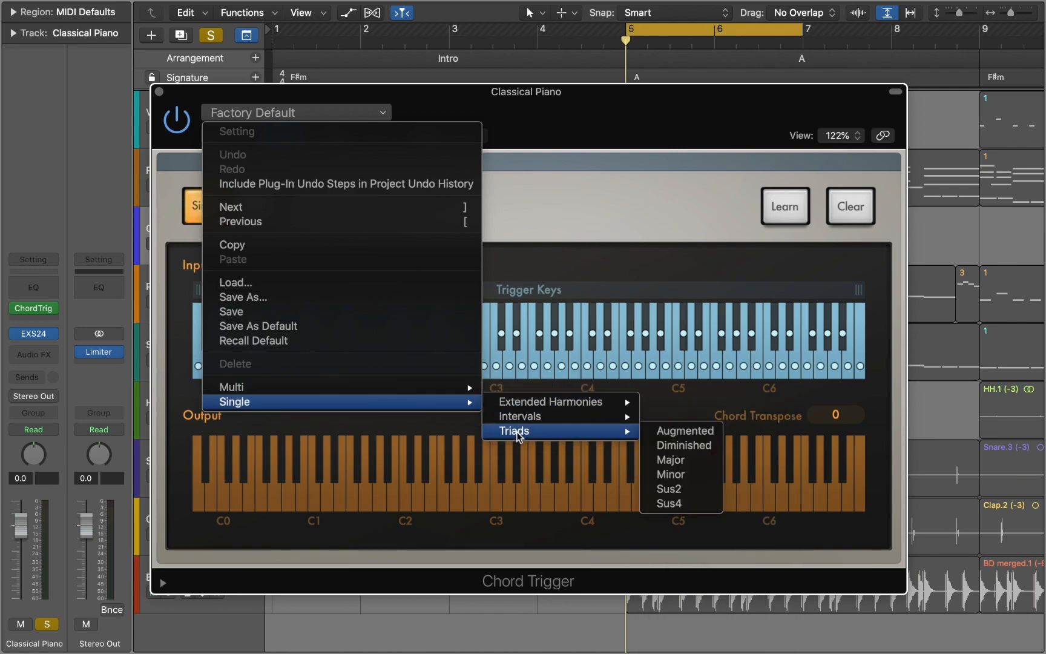
pyautogui.click(669, 460)
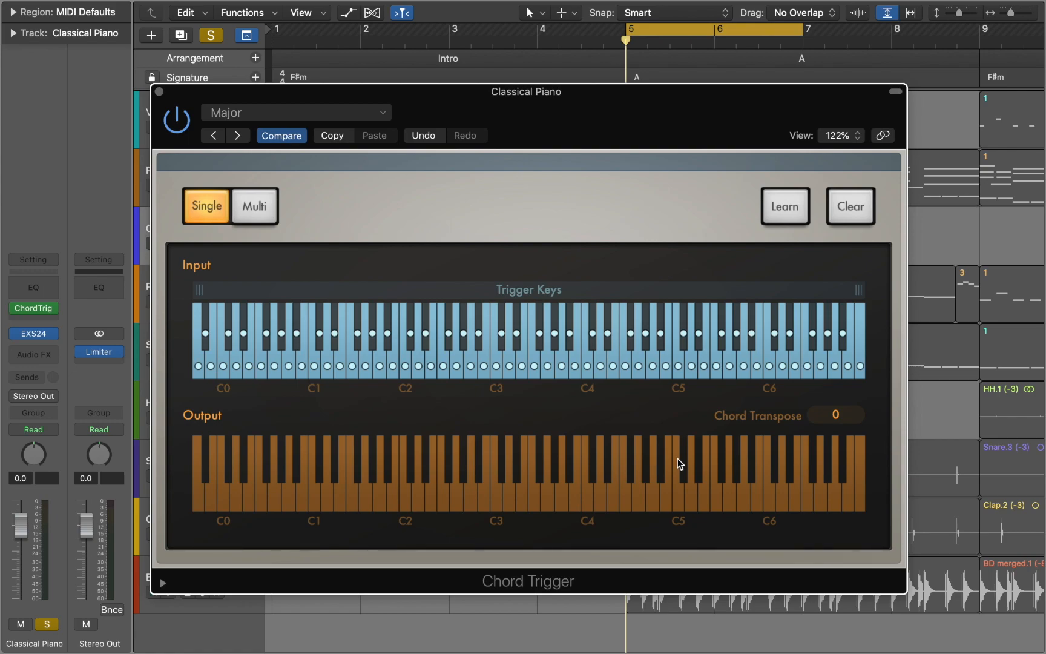
pyautogui.click(449, 334)
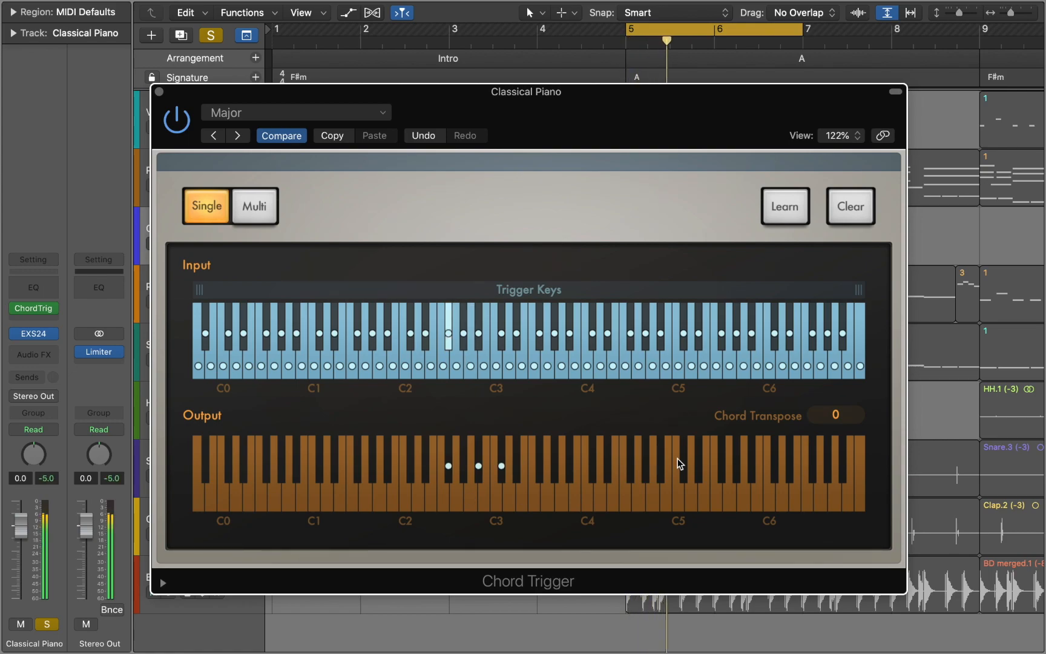
pyautogui.click(510, 347)
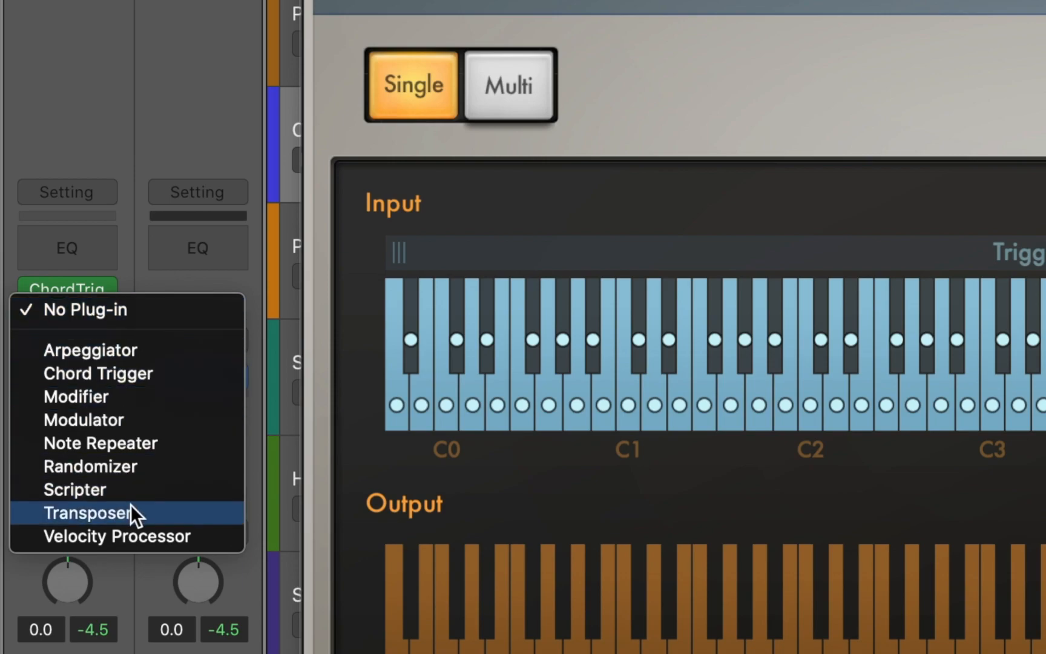
# Insert a Transposer after the Chord Trigger with root A, then close the plugin windows.
pyautogui.click(83, 512)
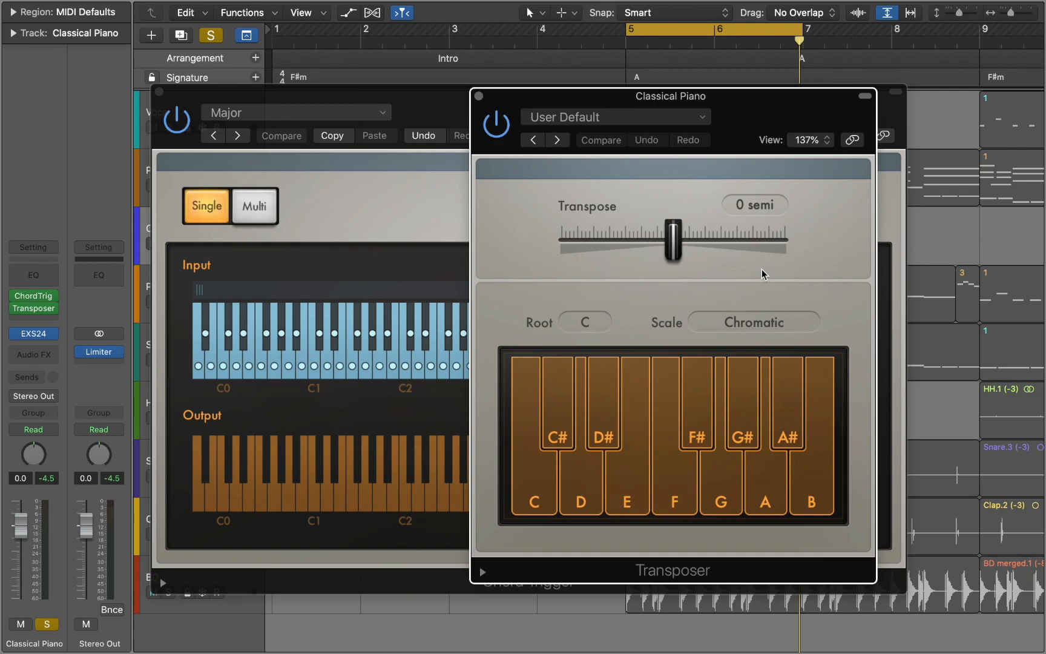
pyautogui.click(583, 322)
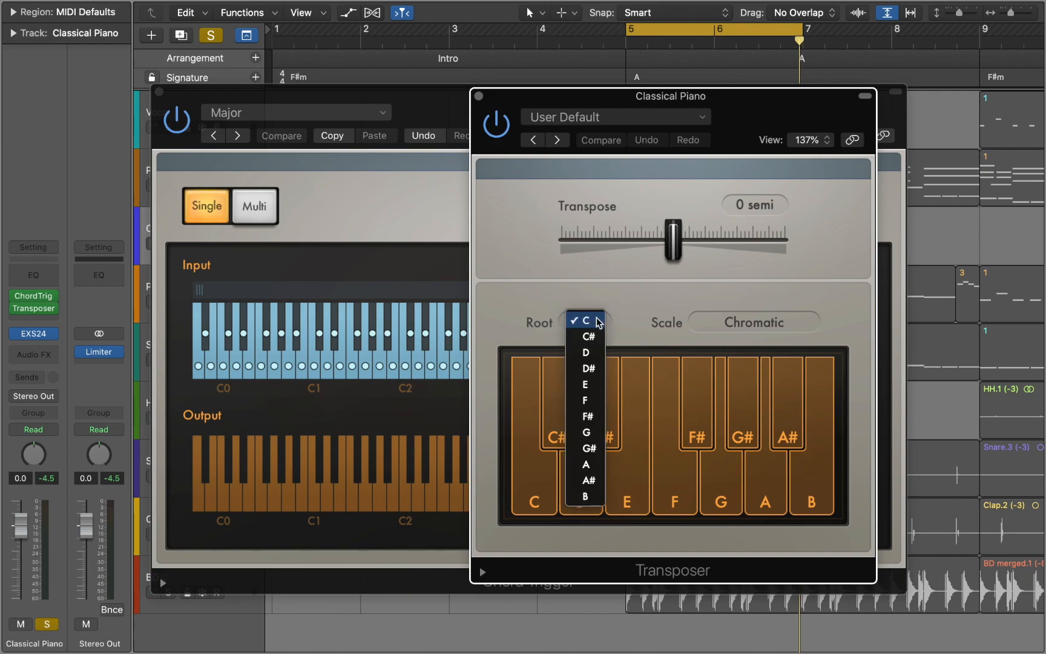
pyautogui.click(587, 464)
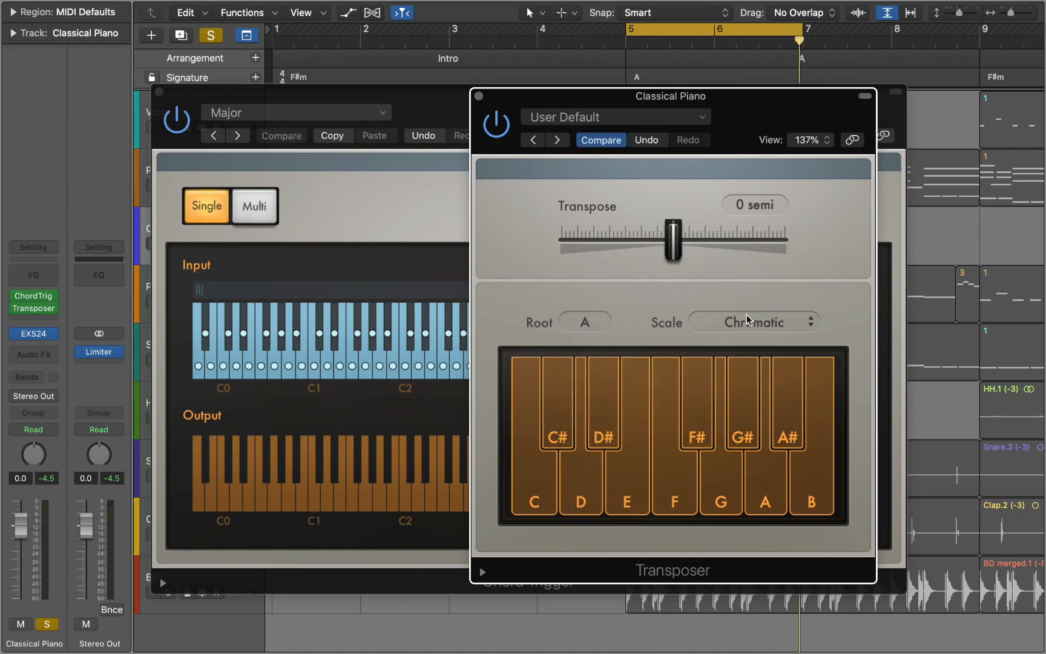
pyautogui.click(754, 321)
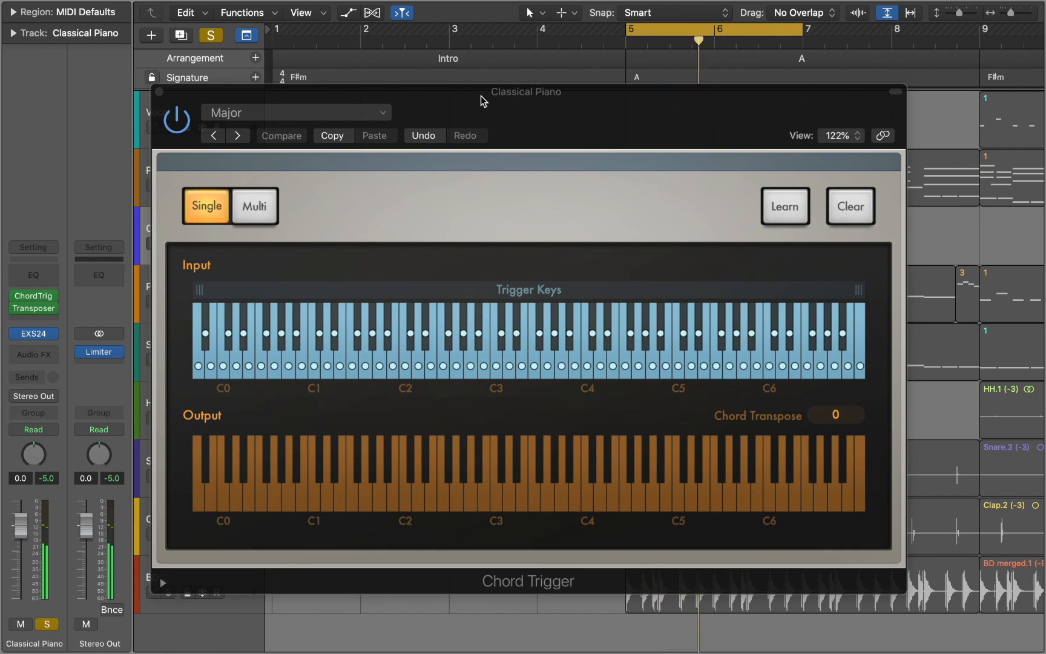
pyautogui.click(470, 341)
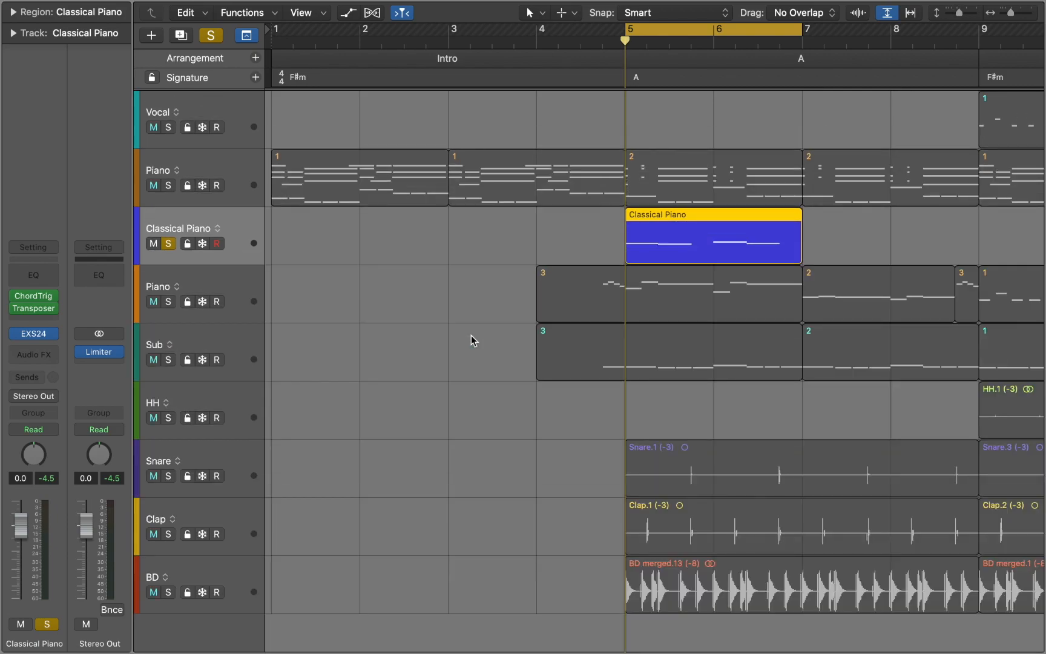
# Duplicate the Classical Piano track with Cmd+D.
pyautogui.press('cmd+d')
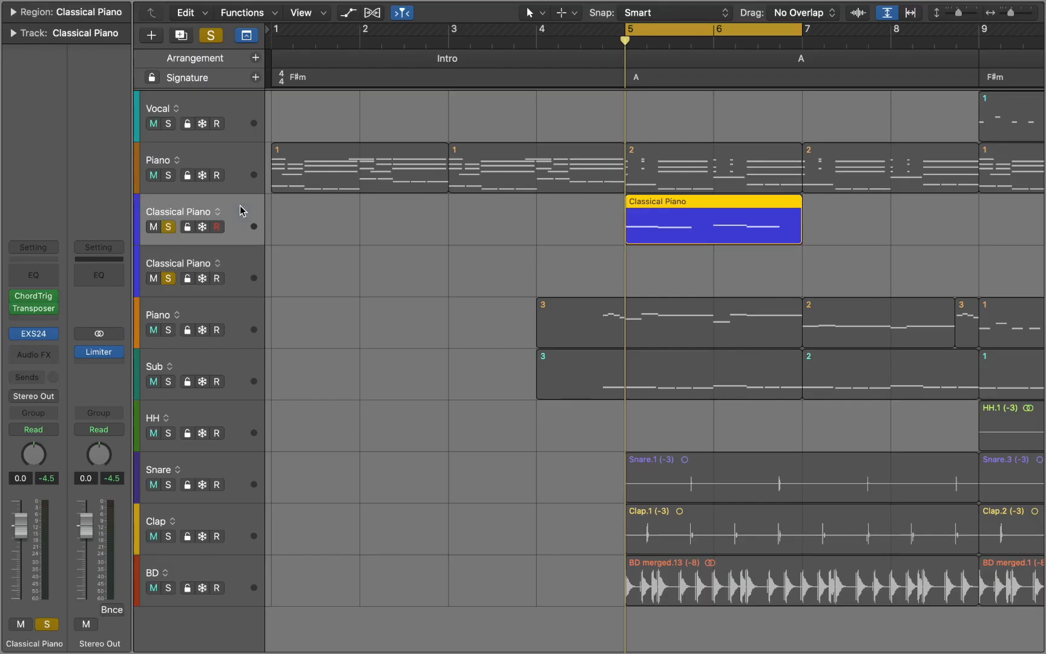
pyautogui.moveTo(72, 314)
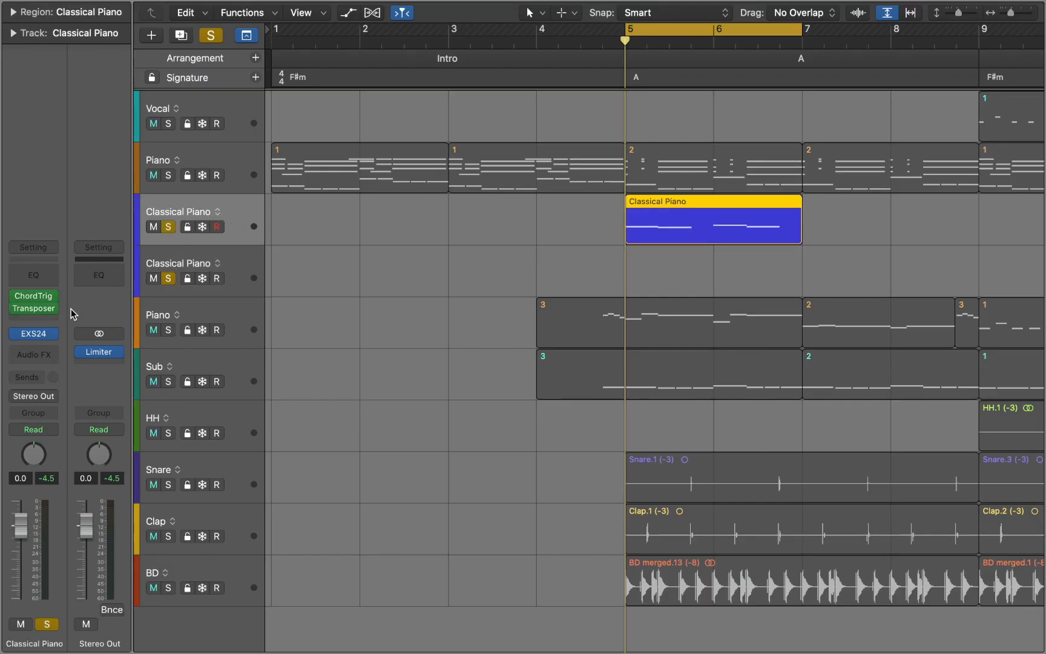
# Switch the original track to a mono External Instrument sending MIDI to IAC Driver Bus 1.
pyautogui.click(33, 334)
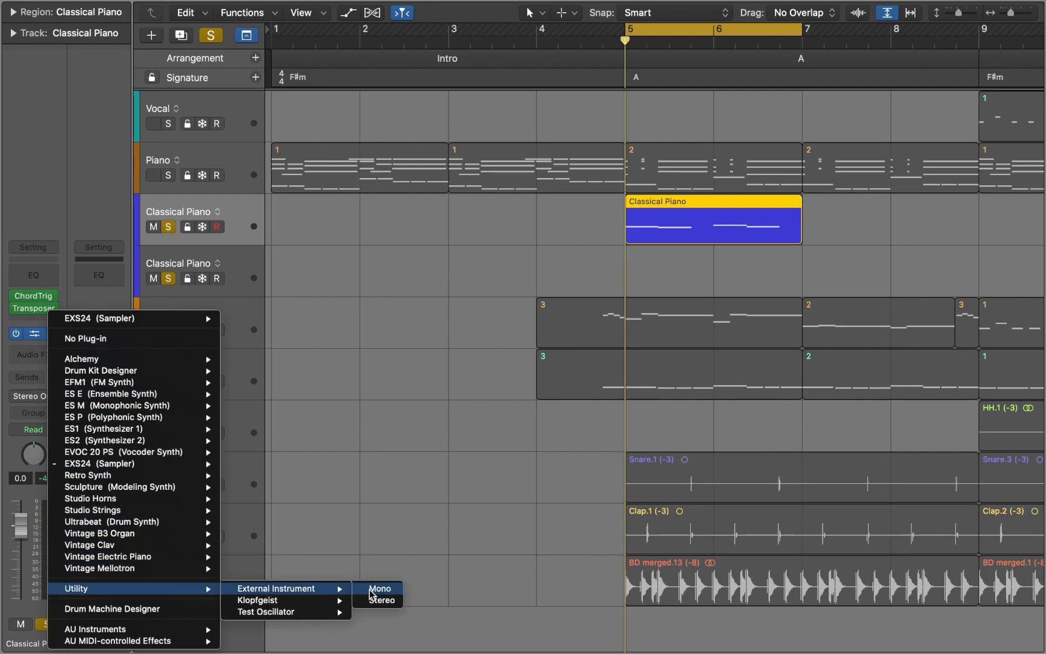
pyautogui.click(380, 588)
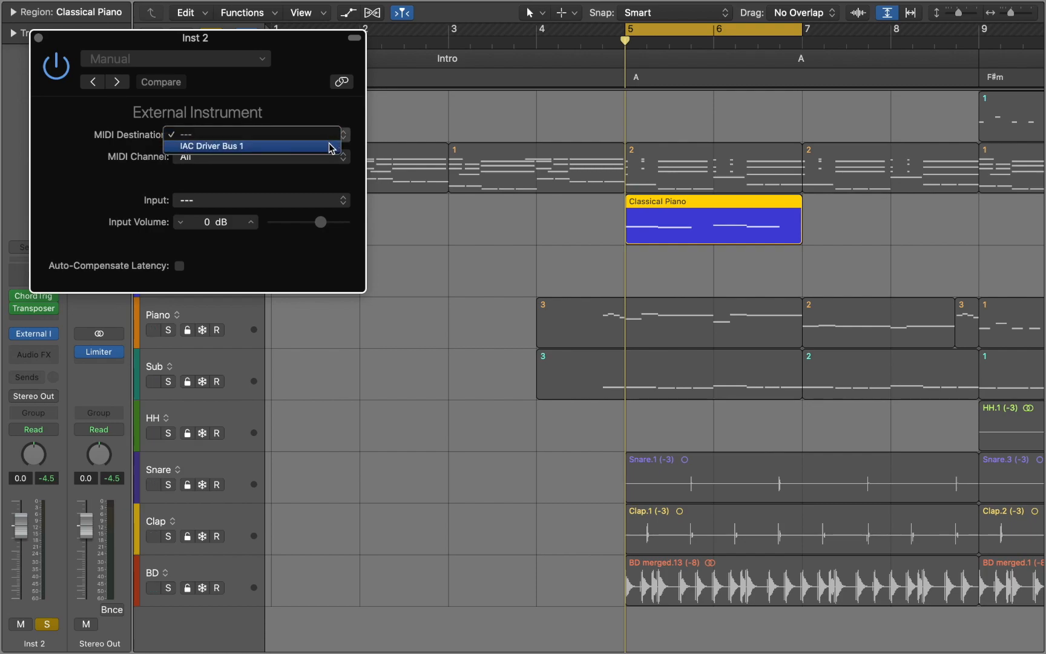
pyautogui.click(212, 145)
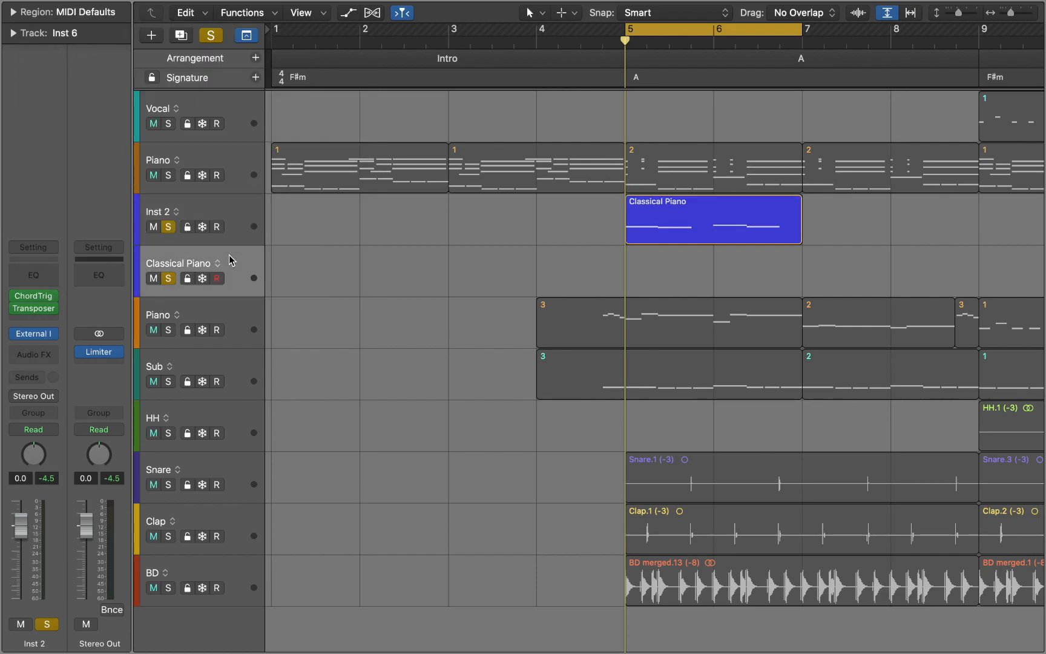
# Record-arm the duplicate Classical Piano track and record the chords over bars 5–7.
pyautogui.click(216, 278)
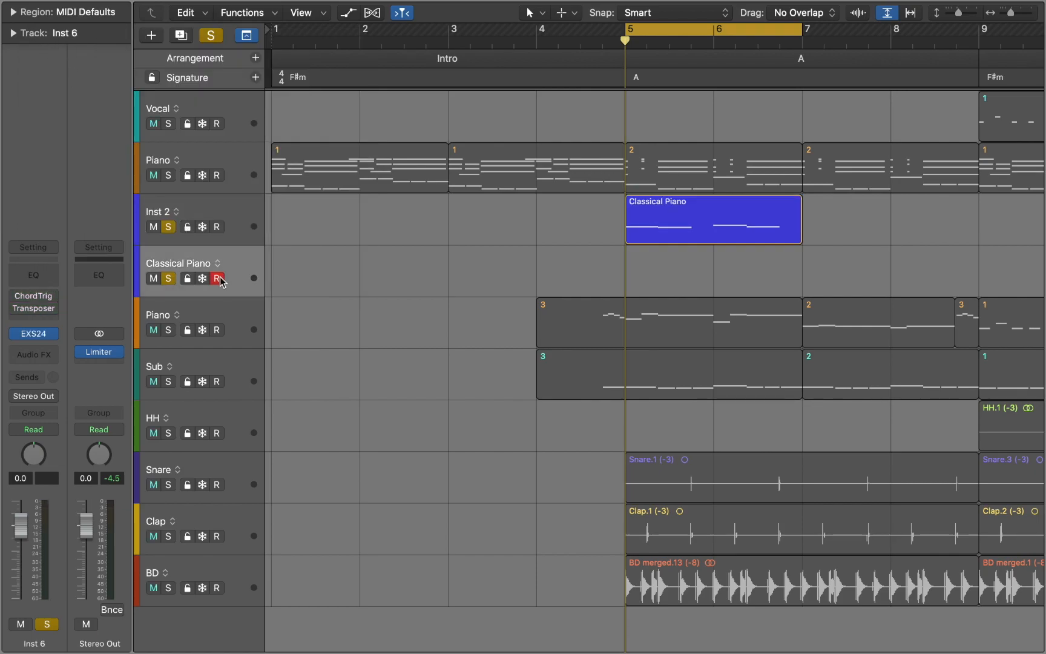
pyautogui.click(216, 278)
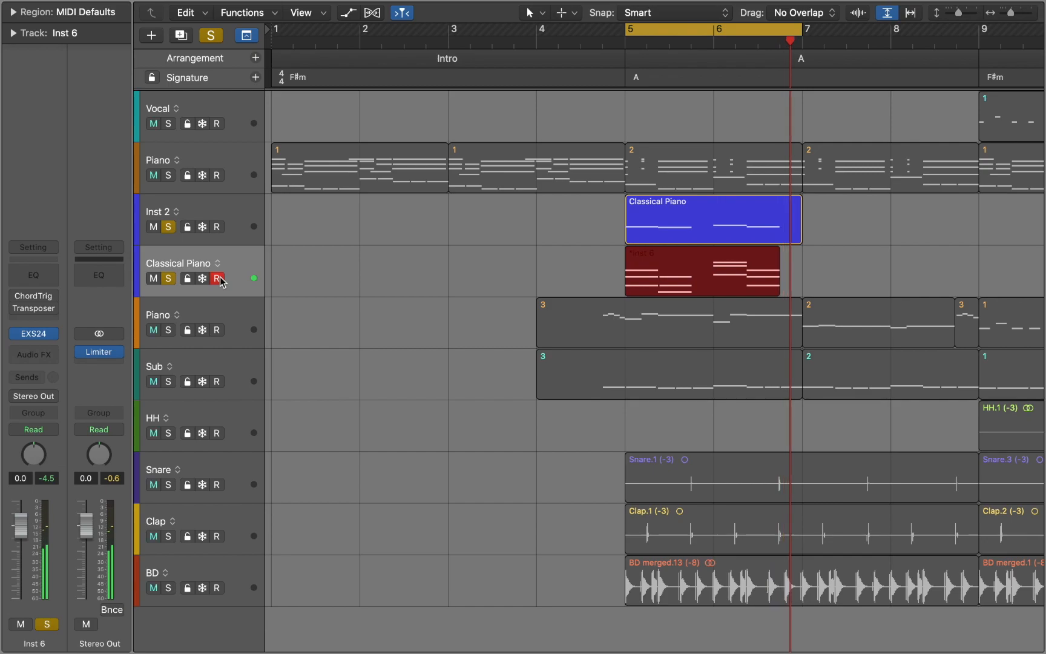
pyautogui.click(700, 270)
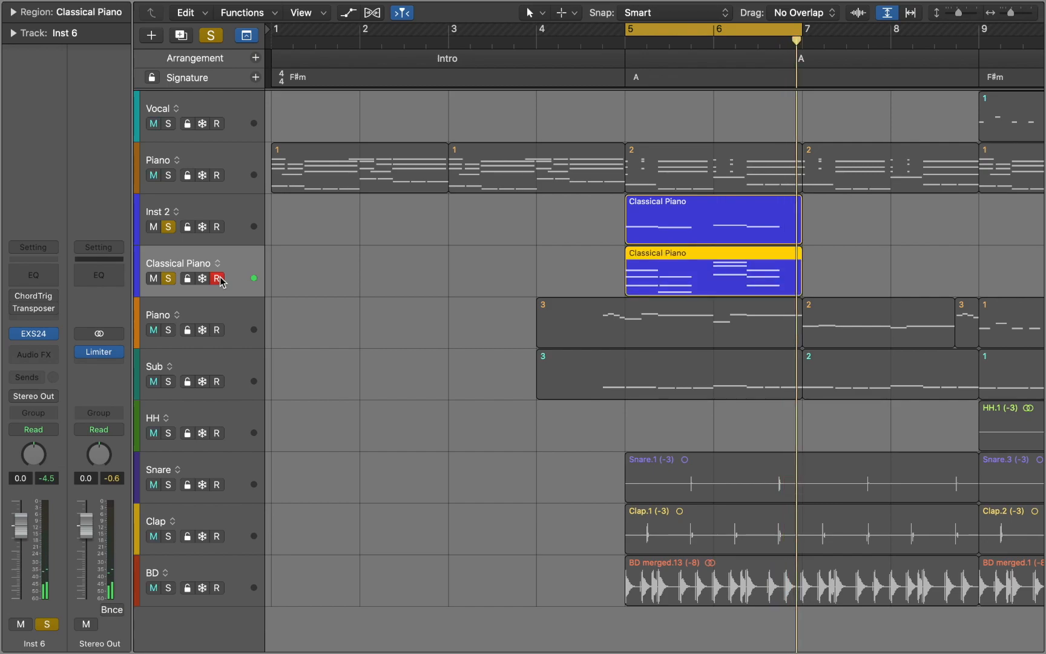